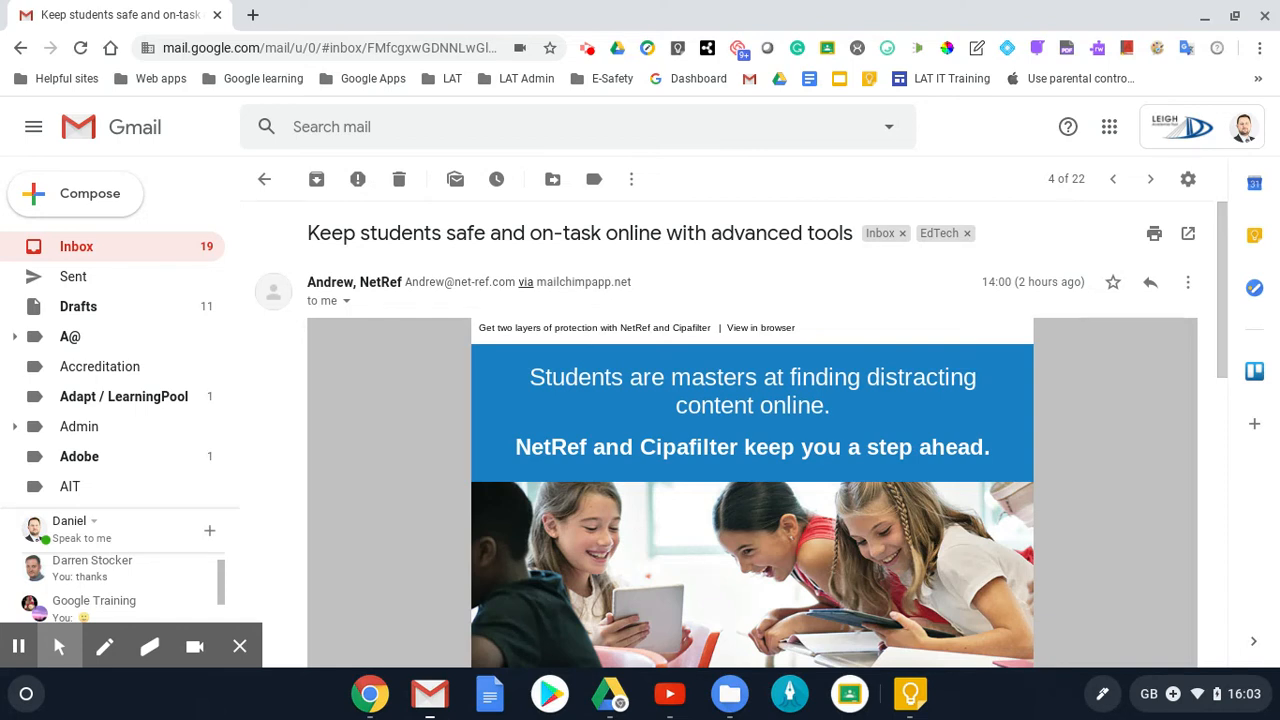
{"action": "mouse_move", "coordinate": [843, 425]}
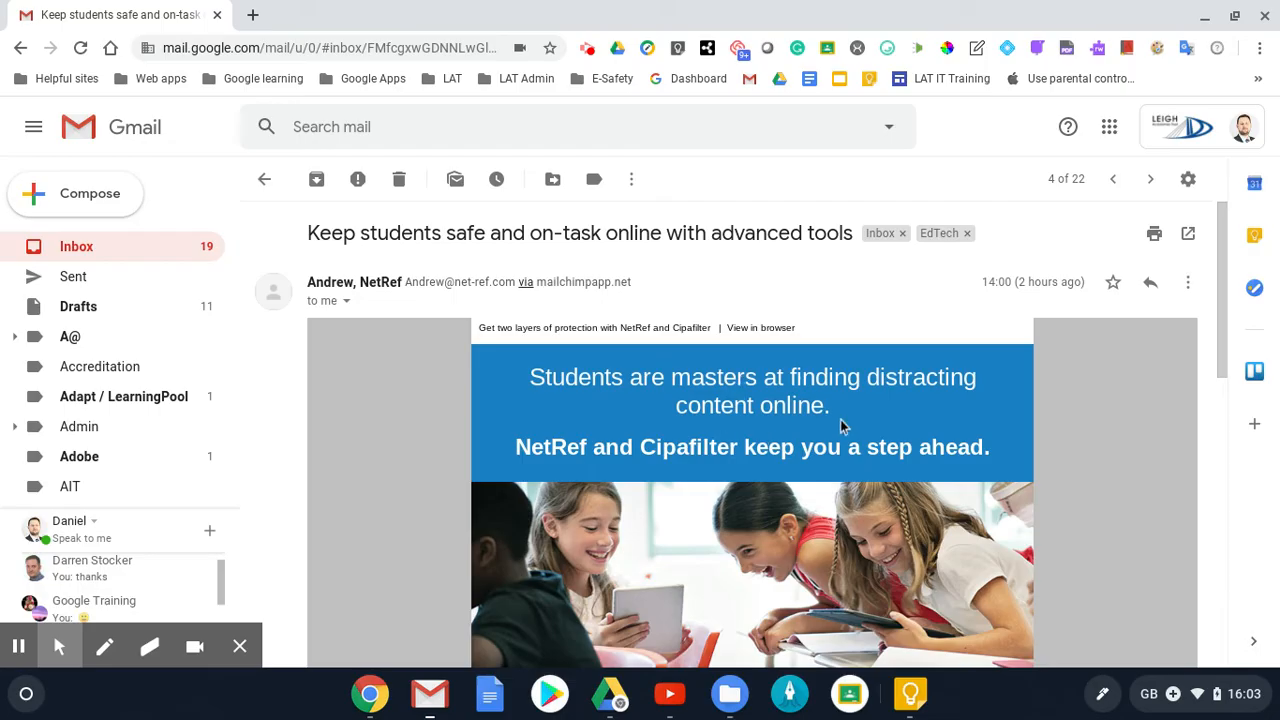
{"action": "mouse_move", "coordinate": [1188, 282]}
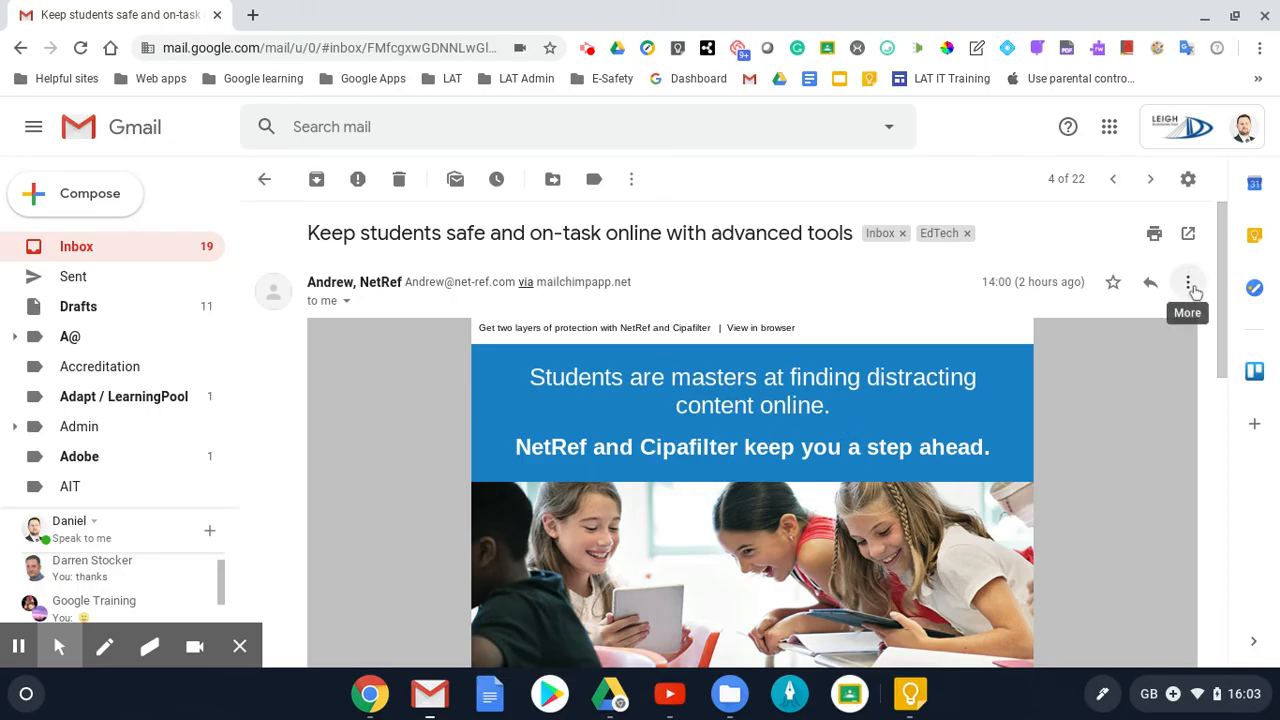
- Open the NetRef email's three-dot message options menu
{"action": "left_click", "coordinate": [1188, 282]}
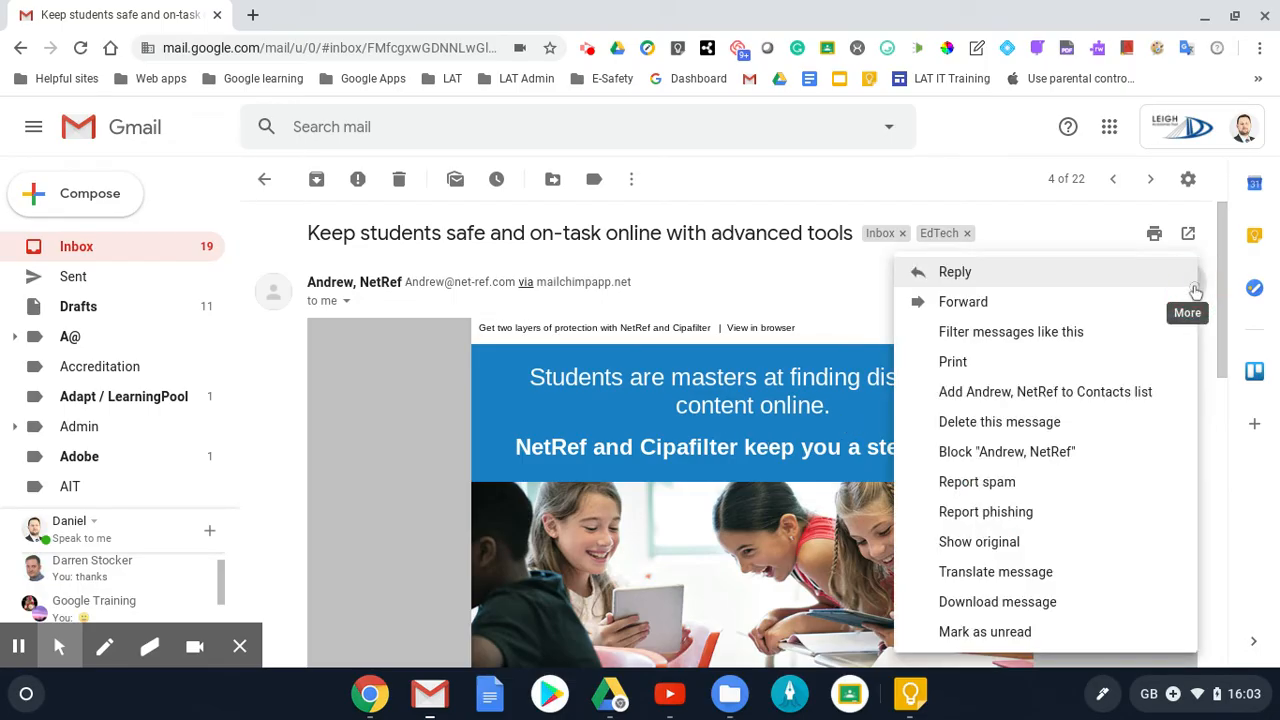
{"action": "mouse_move", "coordinate": [1073, 577]}
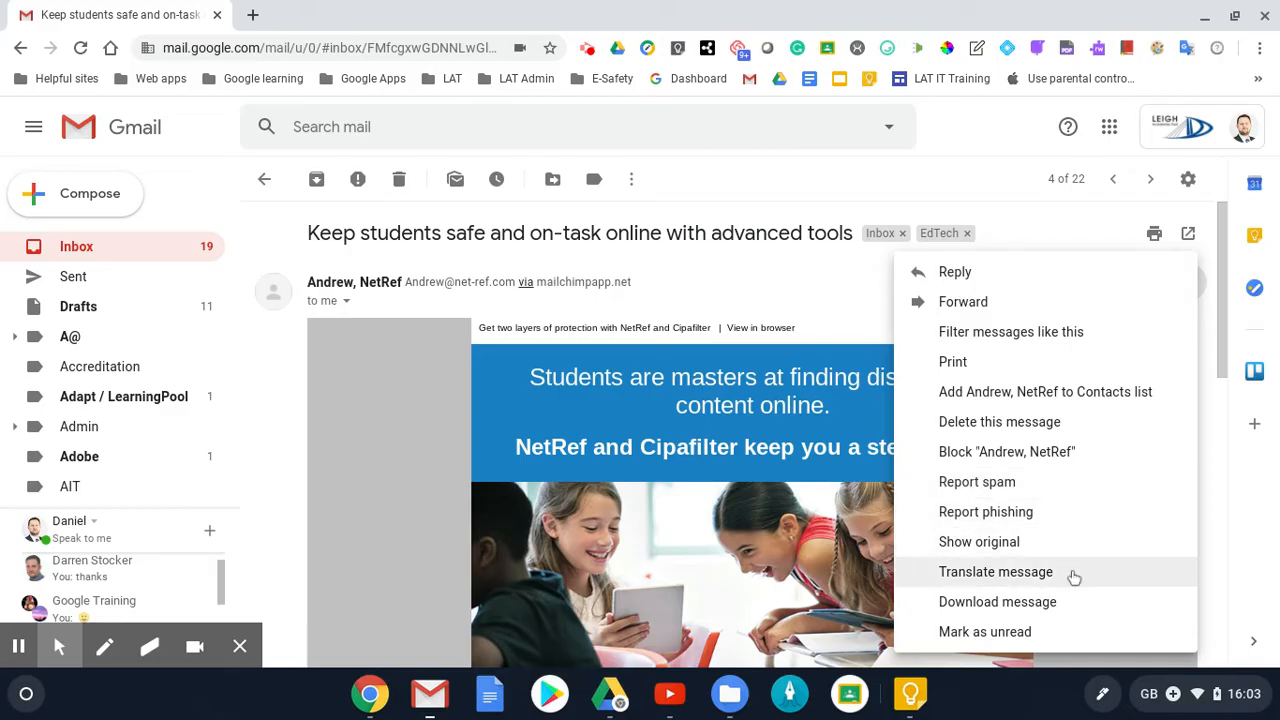
- Translate the NetRef email into French with Translate message
{"action": "left_click", "coordinate": [995, 571]}
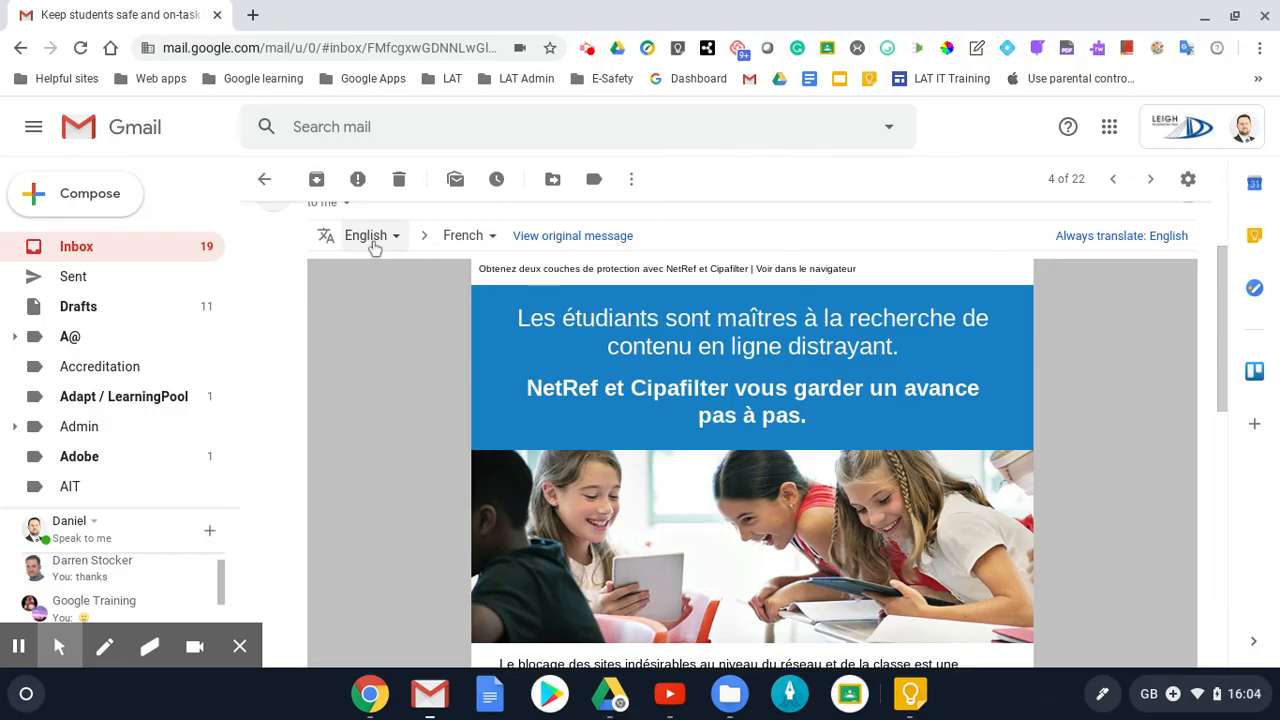
{"action": "left_click", "coordinate": [372, 235]}
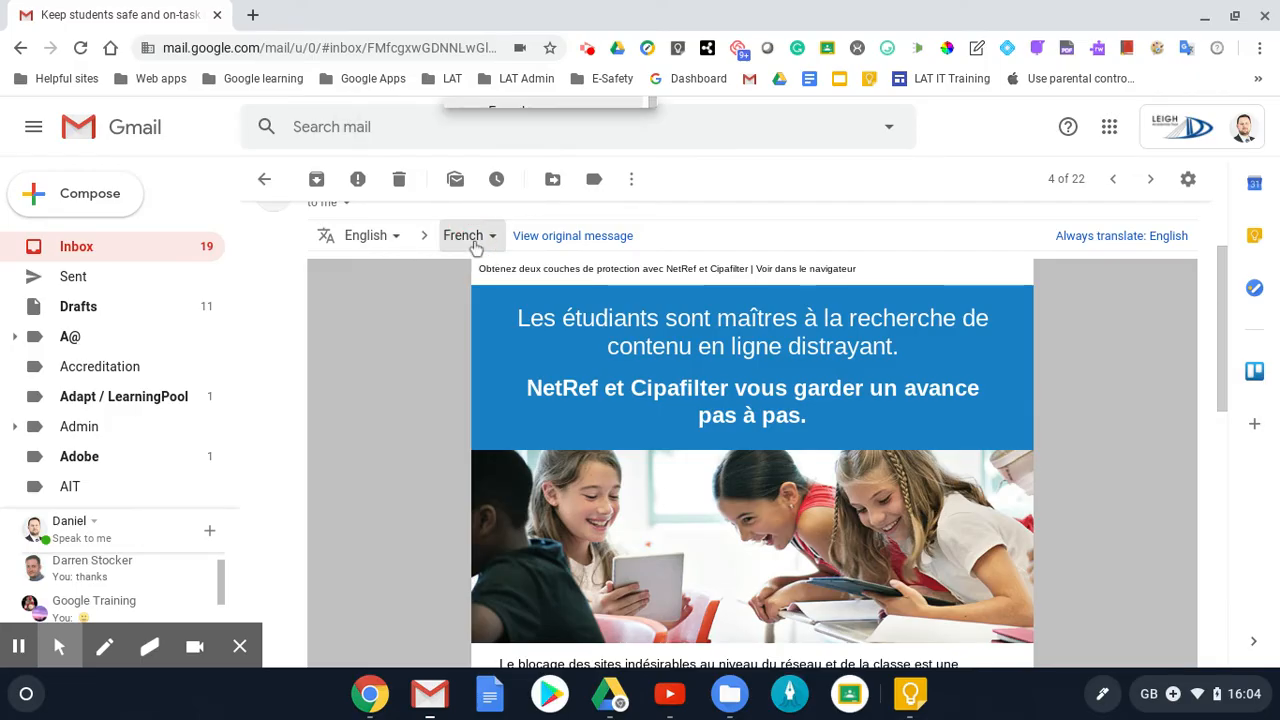
- Switch the translation to Greek, then view the original English message
{"action": "left_click", "coordinate": [466, 235]}
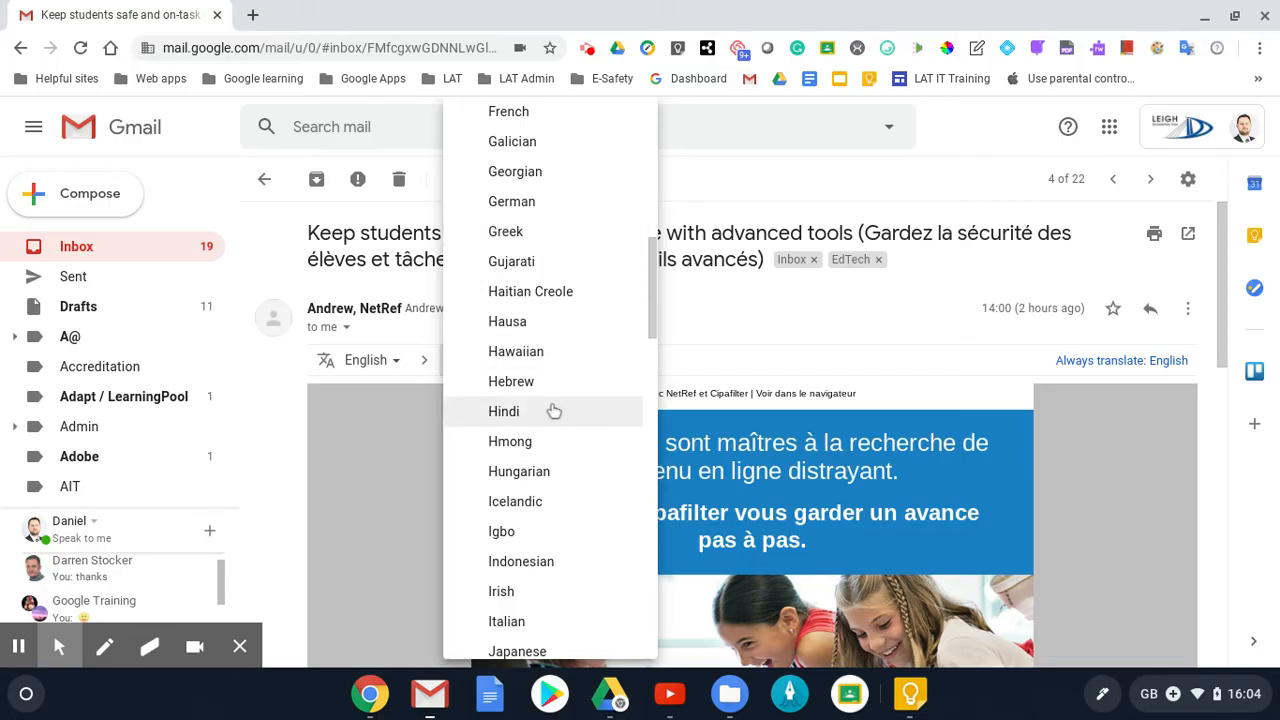
{"action": "mouse_move", "coordinate": [537, 231]}
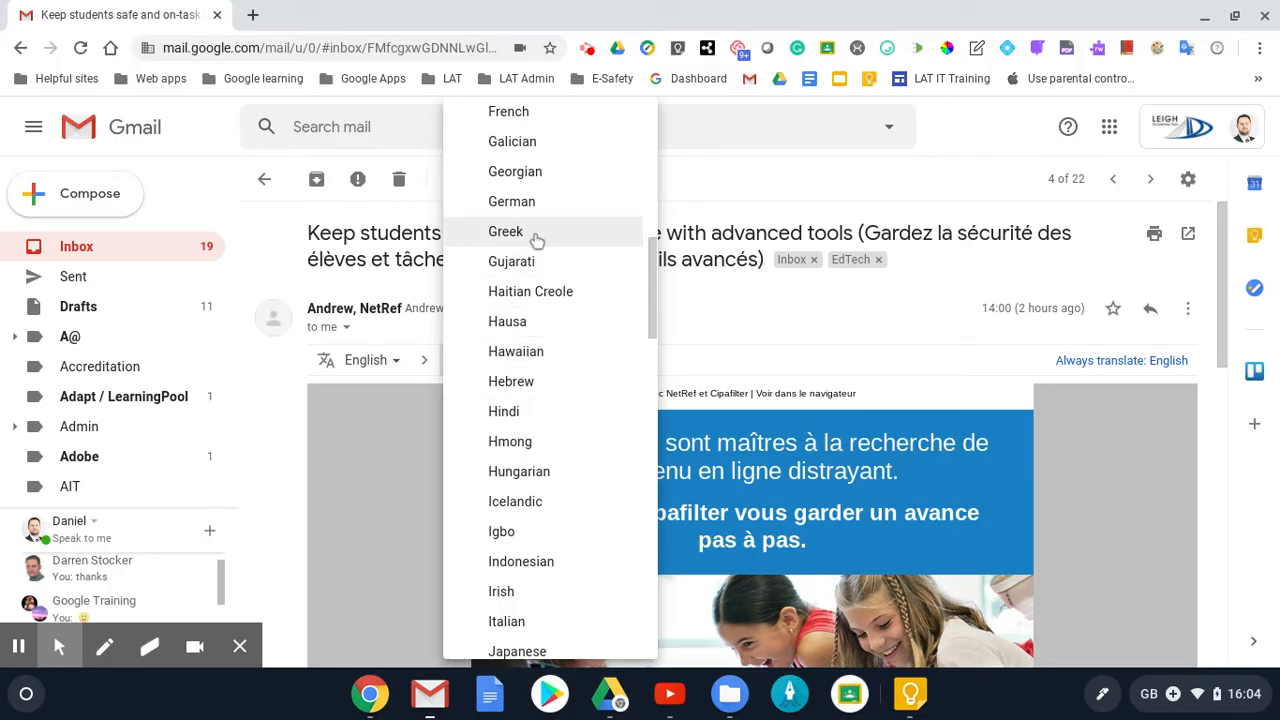
{"action": "left_click", "coordinate": [506, 231]}
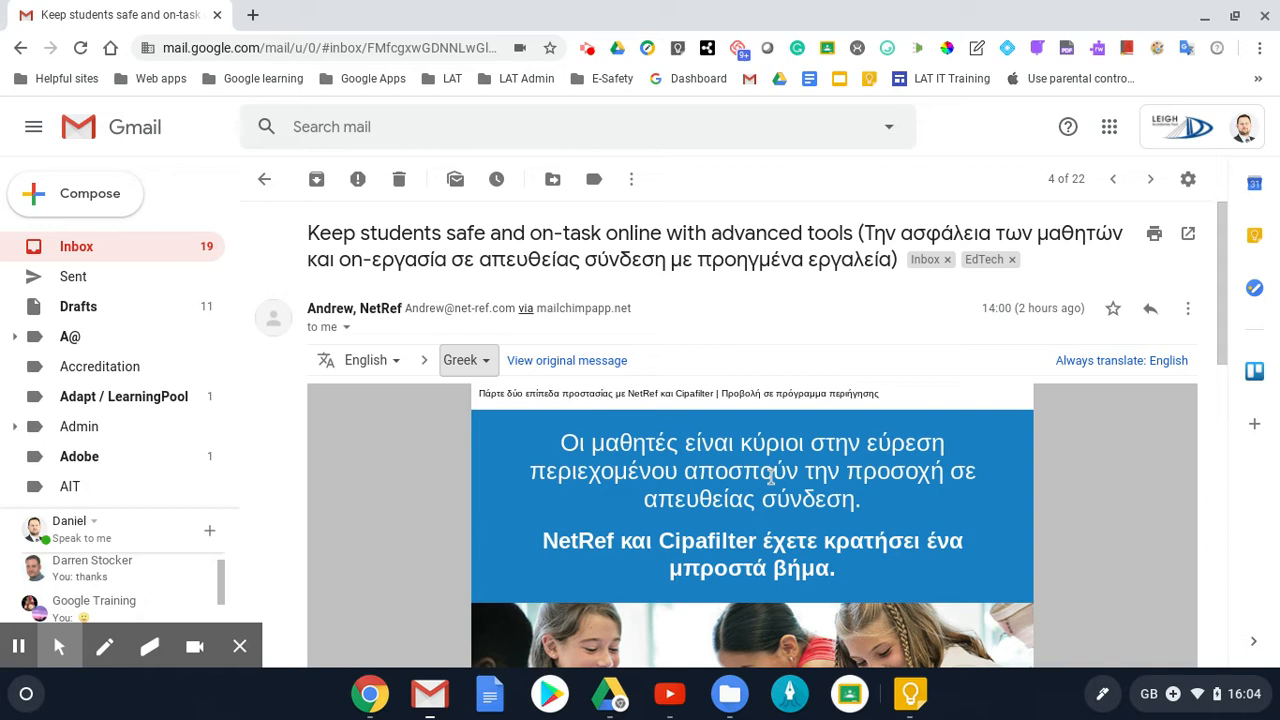
{"action": "mouse_move", "coordinate": [1093, 375]}
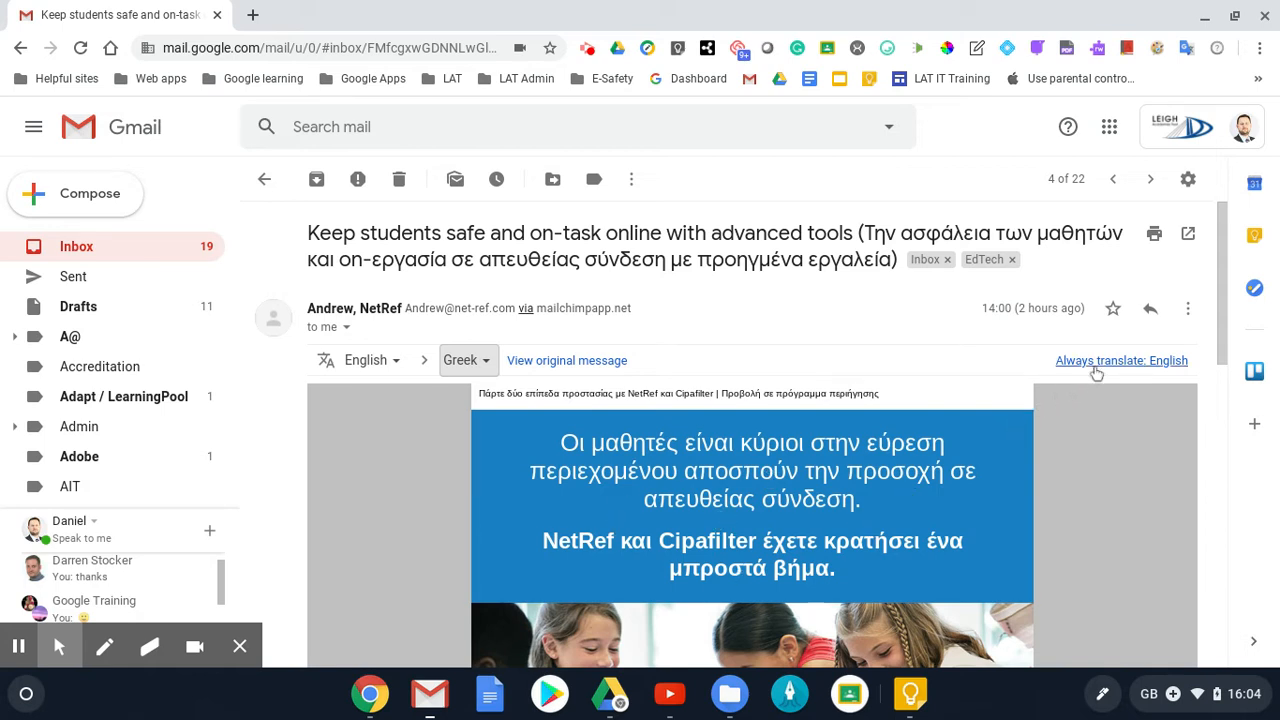
{"action": "mouse_move", "coordinate": [435, 404]}
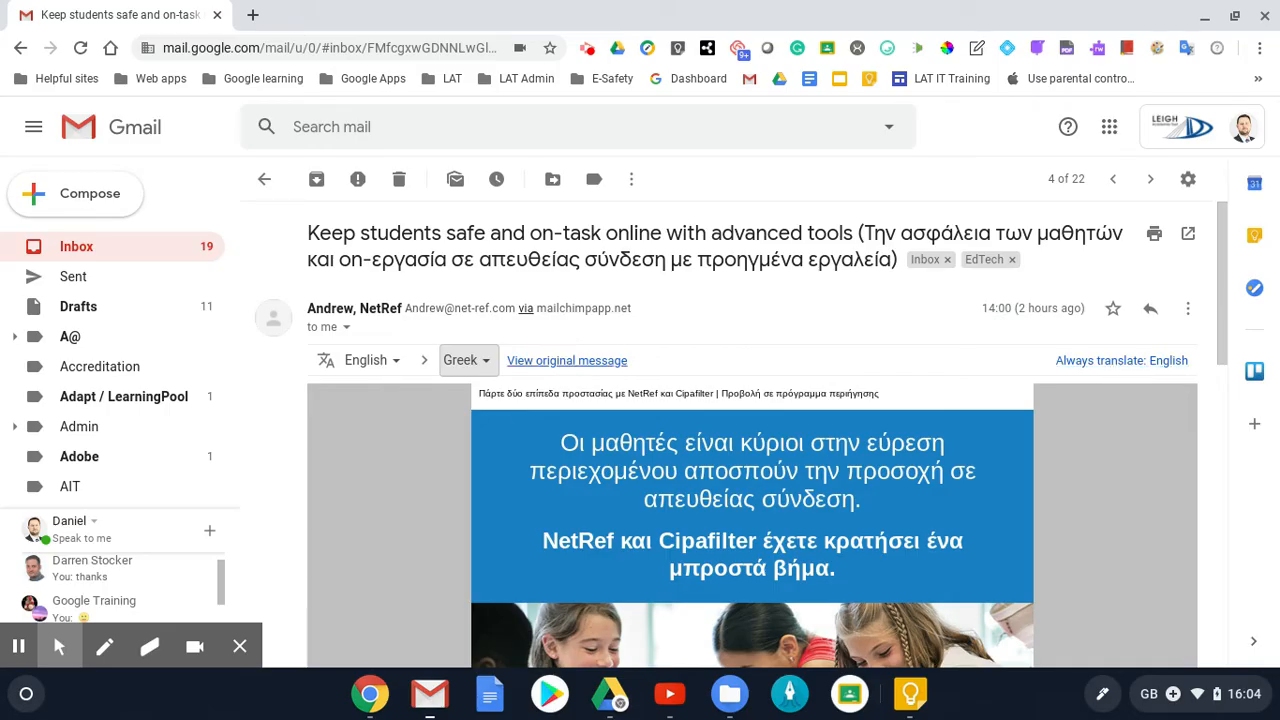
{"action": "left_click", "coordinate": [566, 360]}
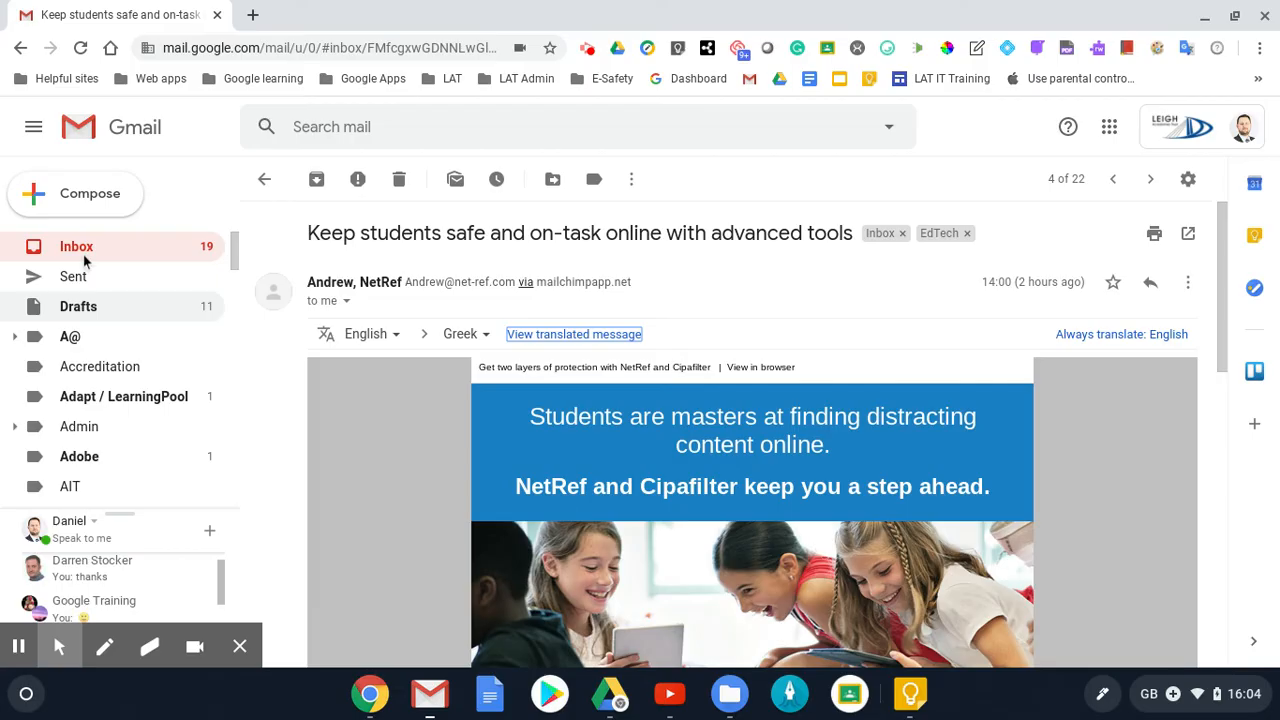
- Return to the inbox and turn off translation offers for English messages
{"action": "left_click", "coordinate": [264, 179]}
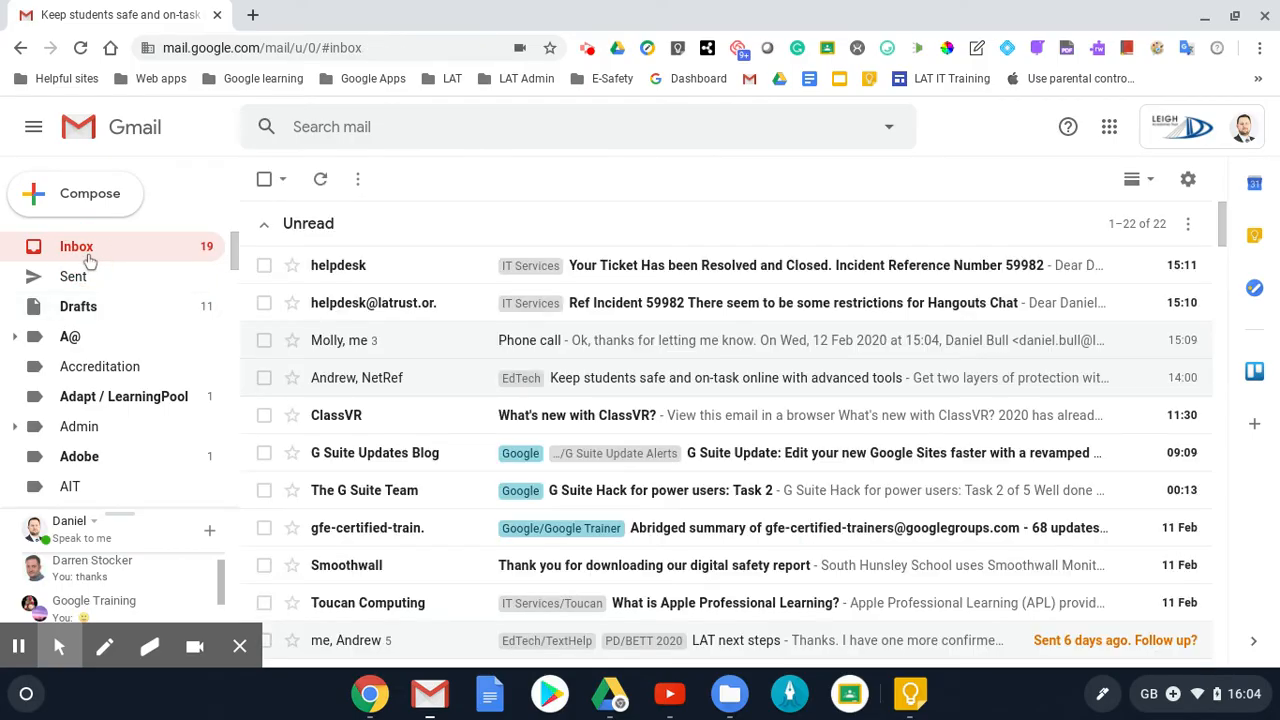
{"action": "mouse_move", "coordinate": [350, 415]}
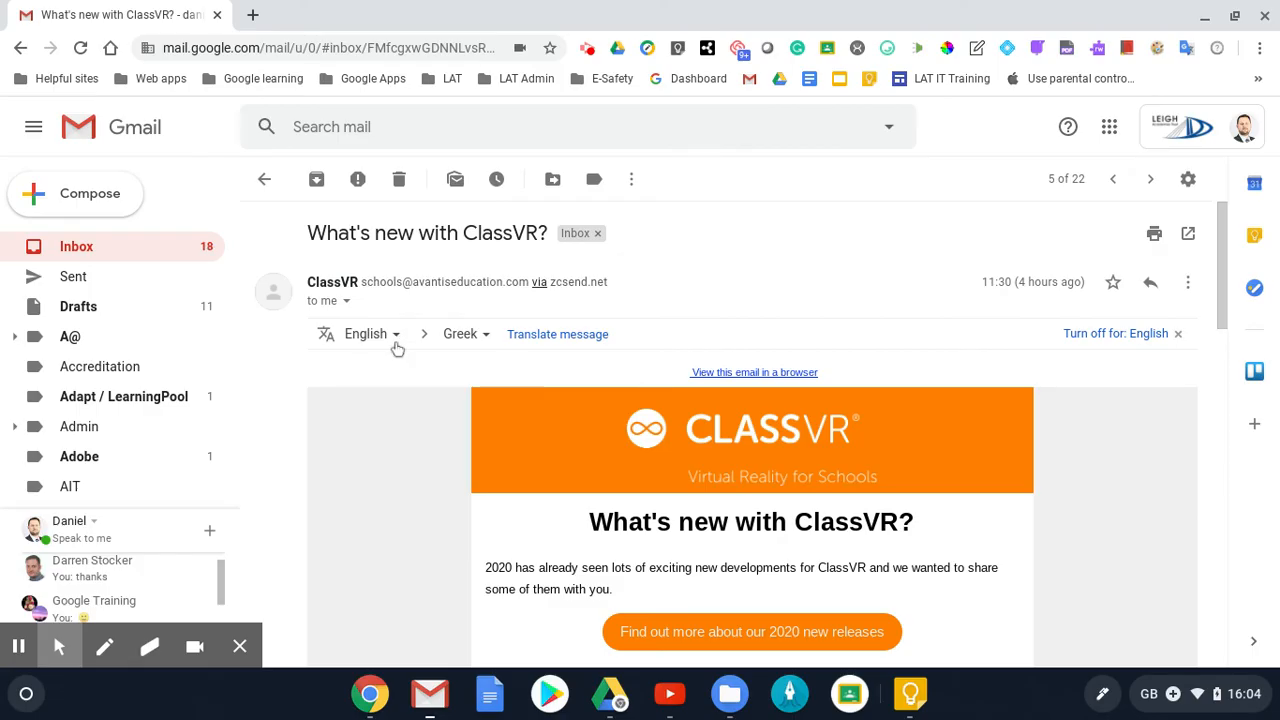
{"action": "mouse_move", "coordinate": [658, 353]}
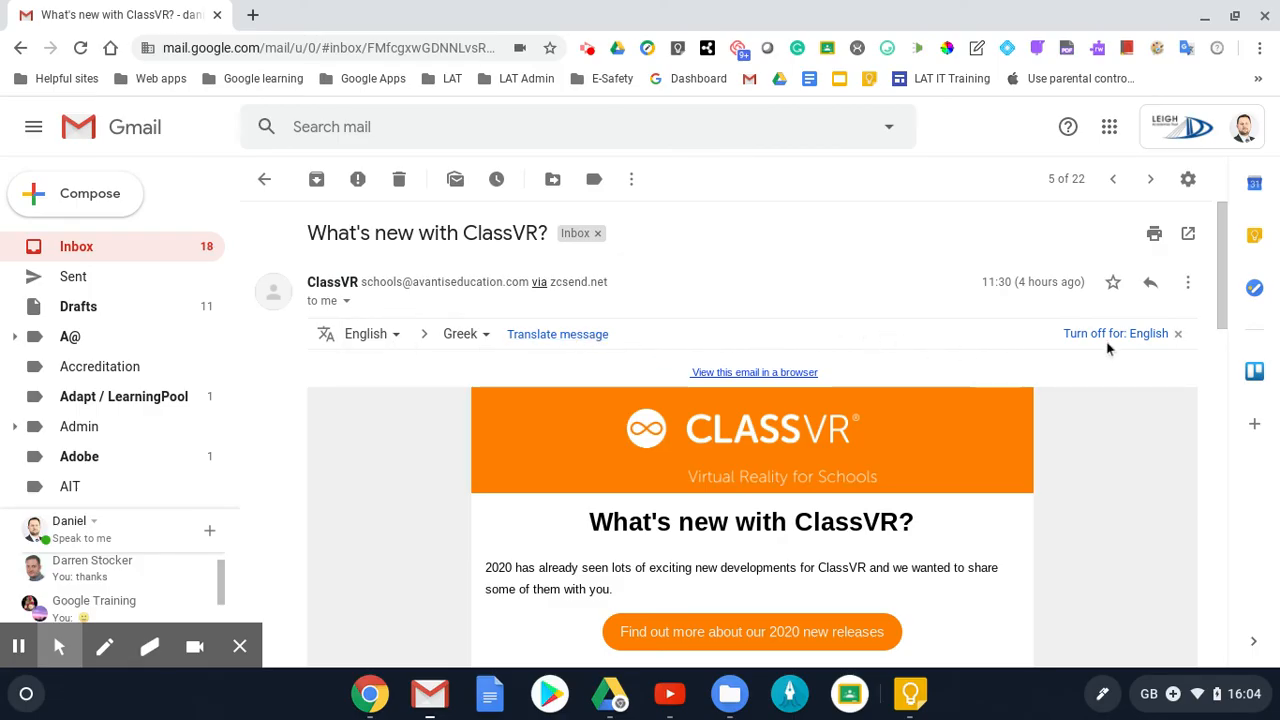
{"action": "mouse_move", "coordinate": [1116, 345]}
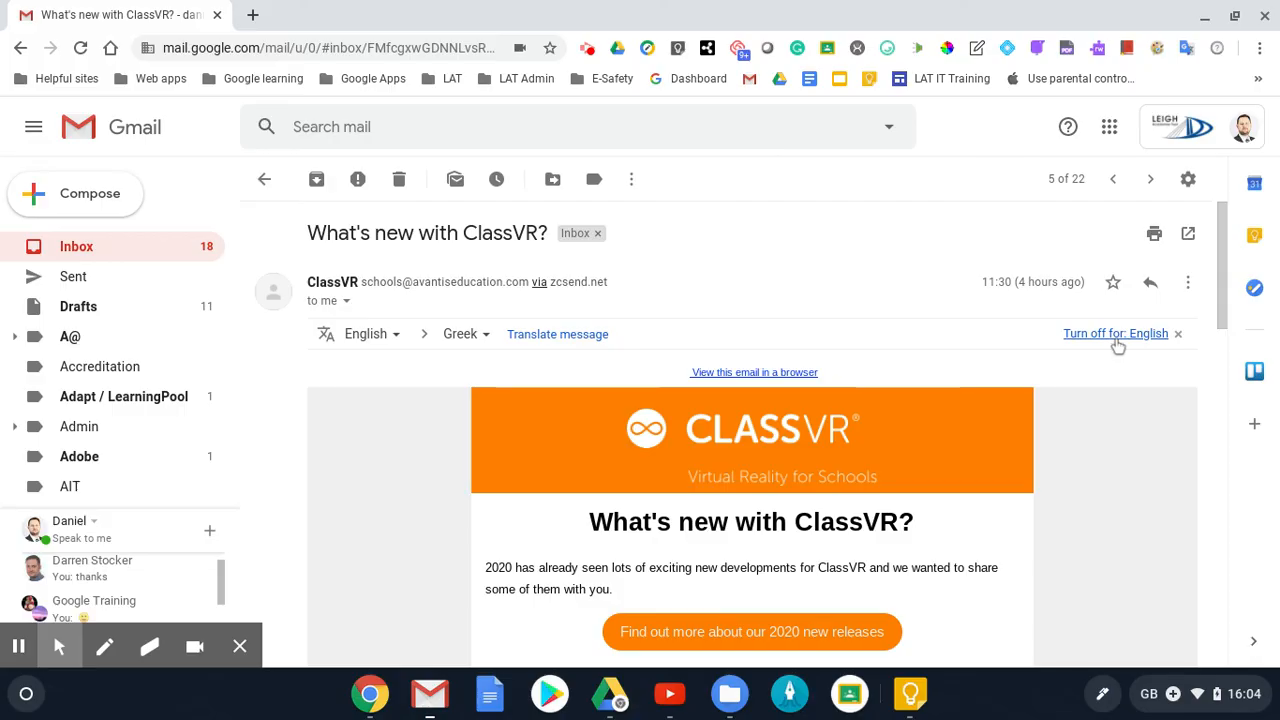
{"action": "left_click", "coordinate": [1115, 333]}
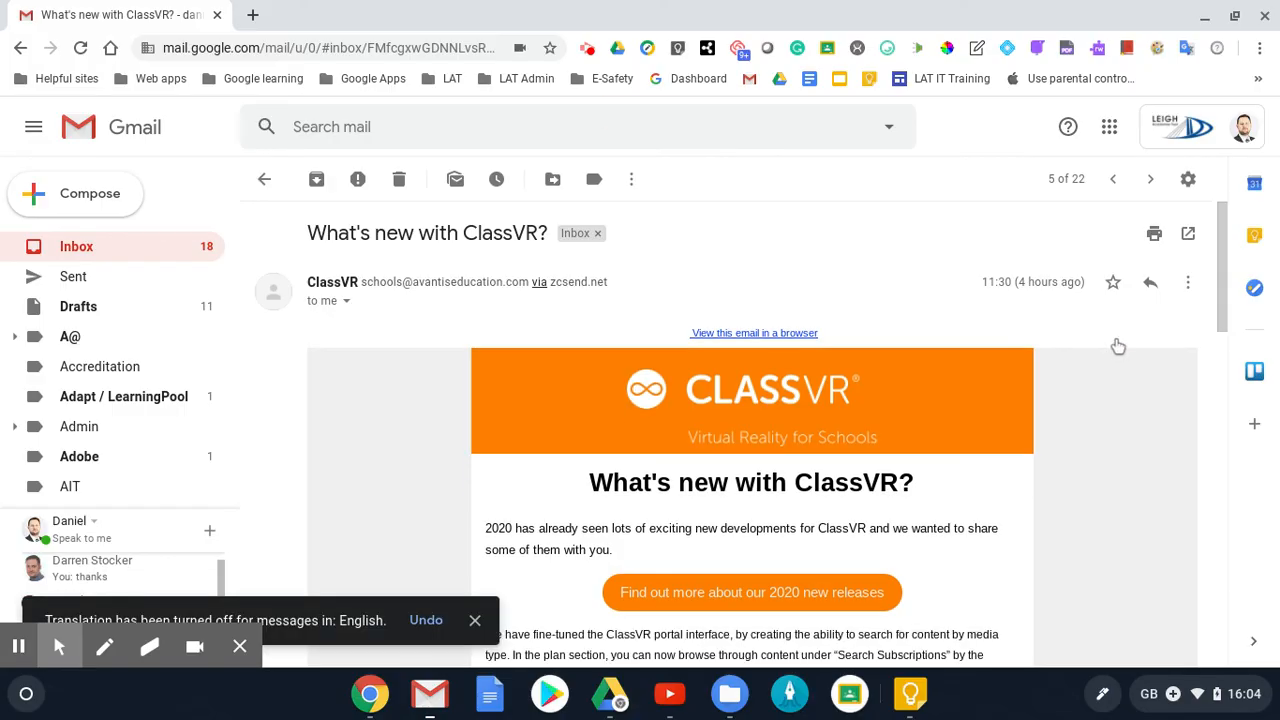